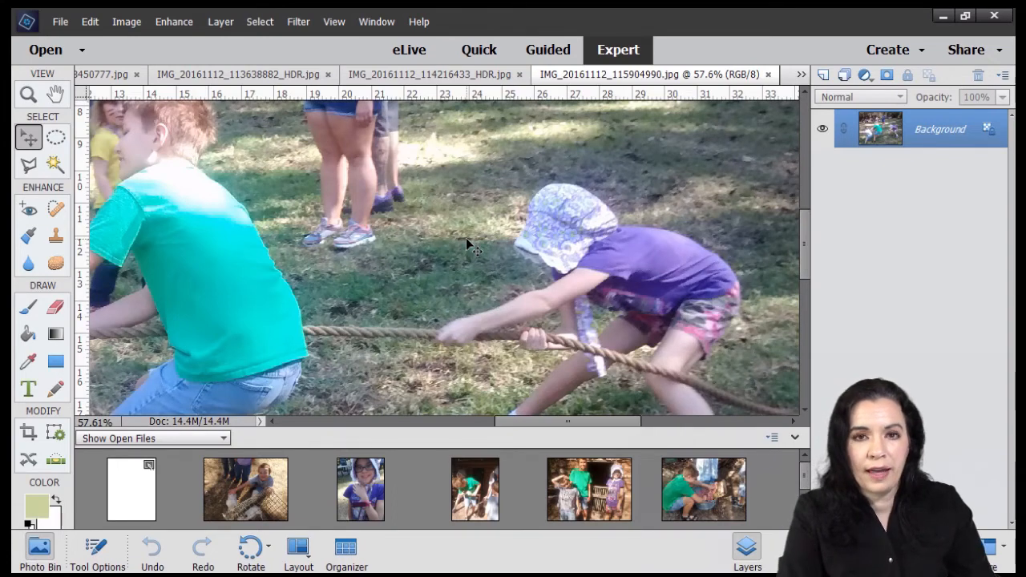
Widen the Pioneer Day canvas from 8.5 to 17 inches, keeping the 11-inch height
{"action": "left_click", "coordinate": [131, 489]}
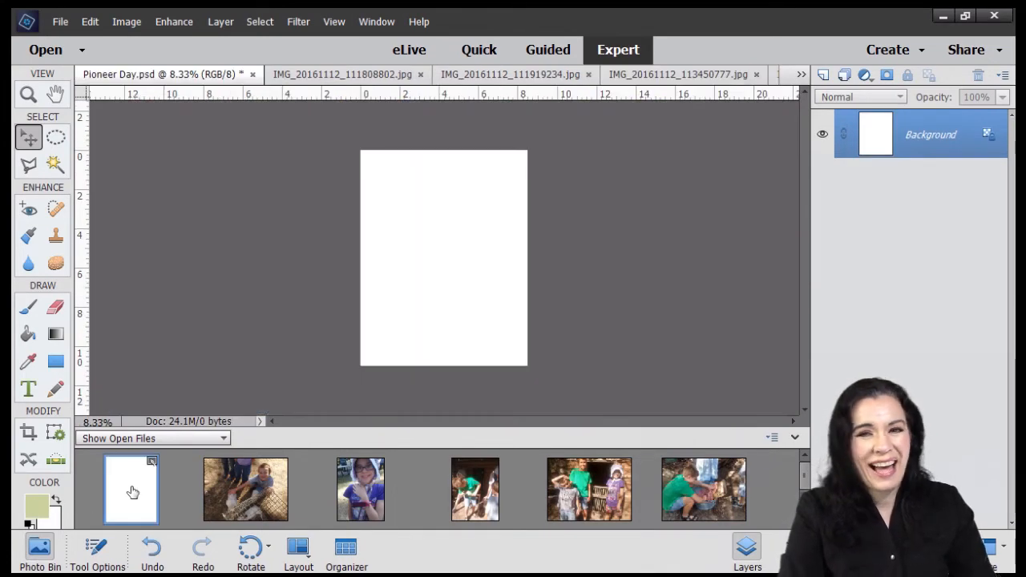
{"action": "mouse_move", "coordinate": [134, 490]}
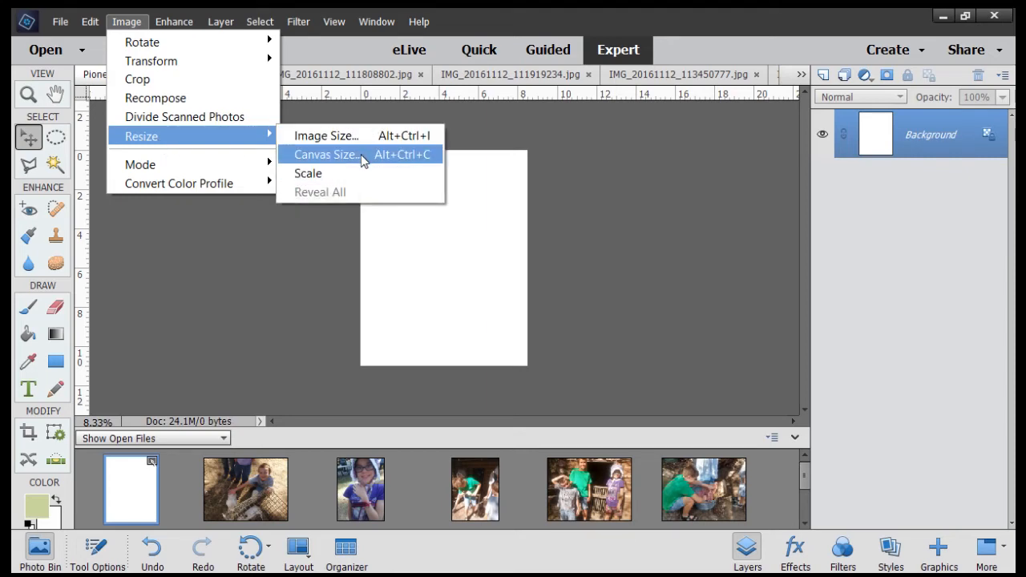
{"action": "left_click", "coordinate": [323, 154]}
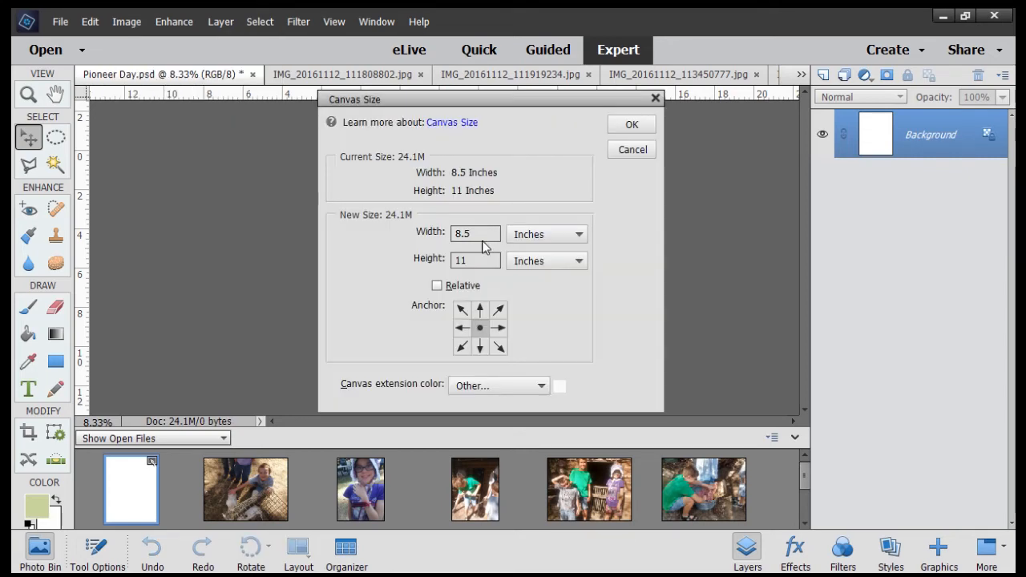
{"action": "mouse_move", "coordinate": [484, 241]}
{"action": "type", "text": "17"}
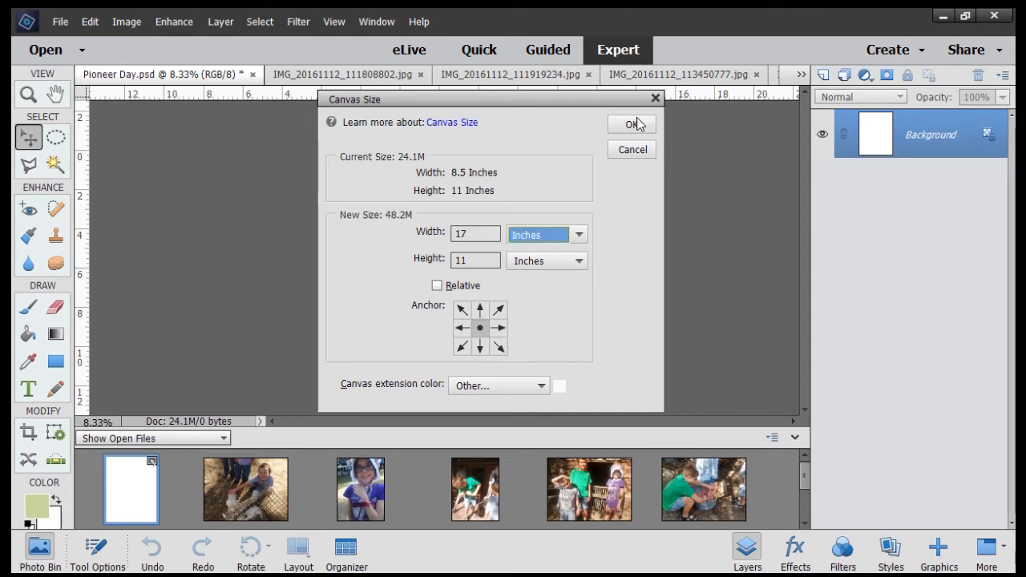
{"action": "left_click", "coordinate": [631, 125]}
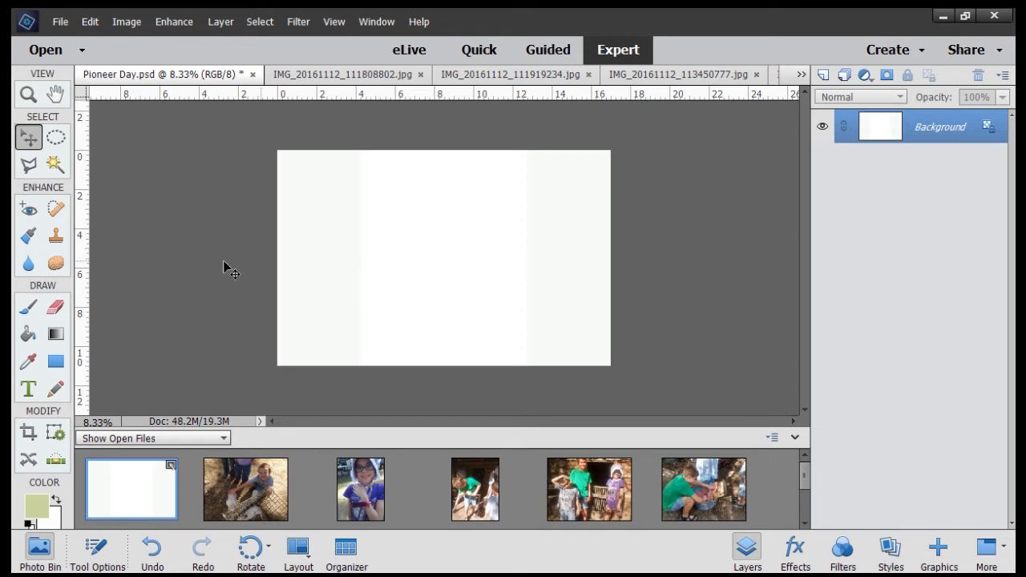
{"action": "mouse_move", "coordinate": [588, 272]}
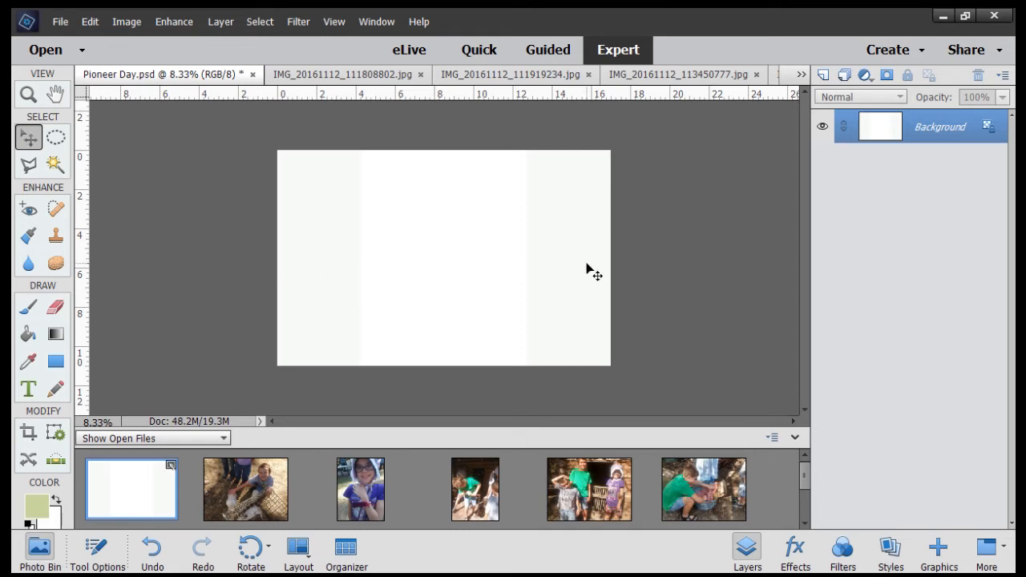
{"action": "mouse_move", "coordinate": [77, 301]}
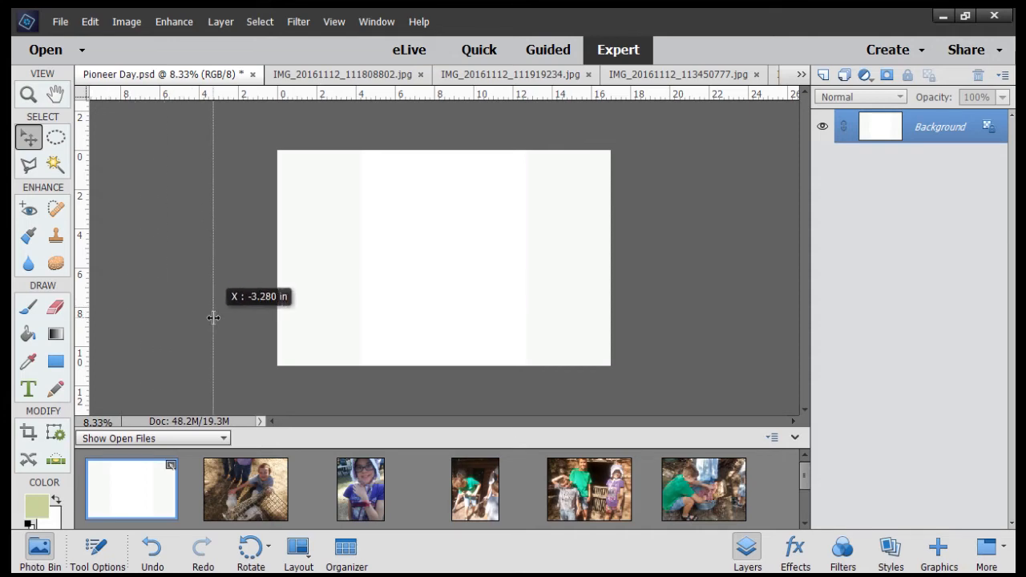
Drag a vertical guide from the ruler and nudge it onto the 8.5-inch center line
{"action": "left_click_drag", "start_coordinate": [213, 317], "coordinate": [272, 326]}
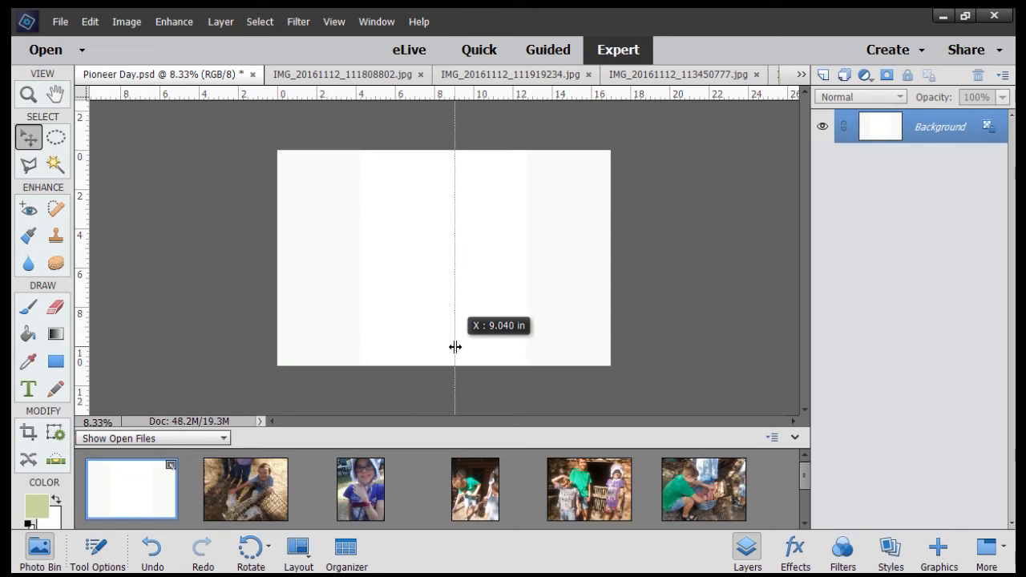
{"action": "left_click_drag", "start_coordinate": [456, 346], "coordinate": [453, 347]}
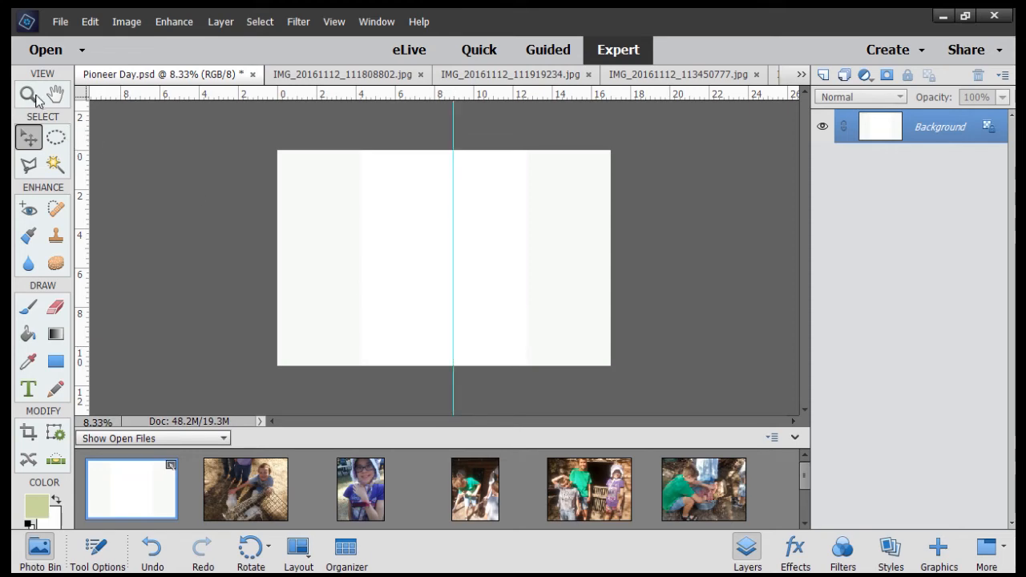
{"action": "mouse_move", "coordinate": [26, 94]}
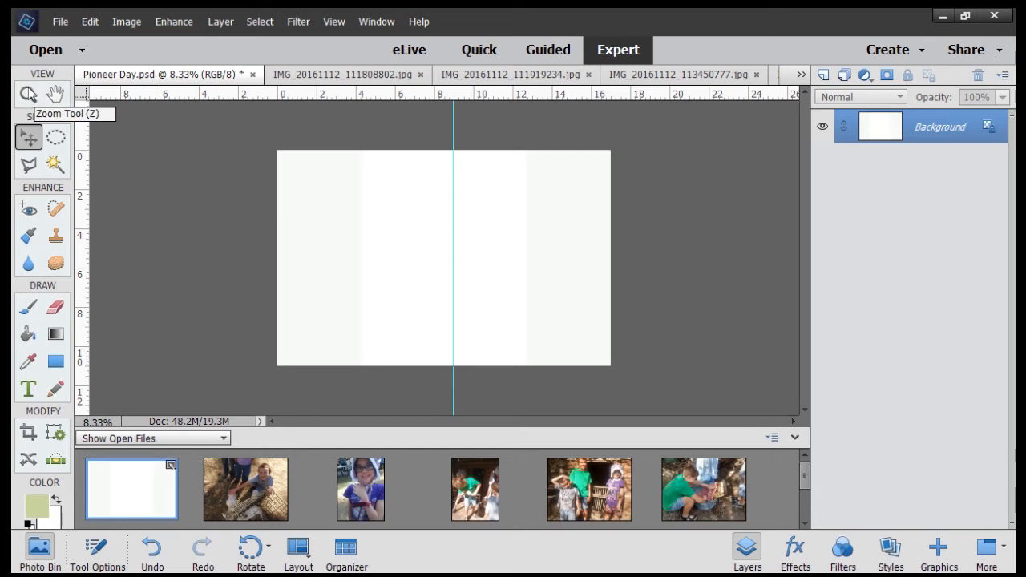
{"action": "left_click", "coordinate": [26, 93]}
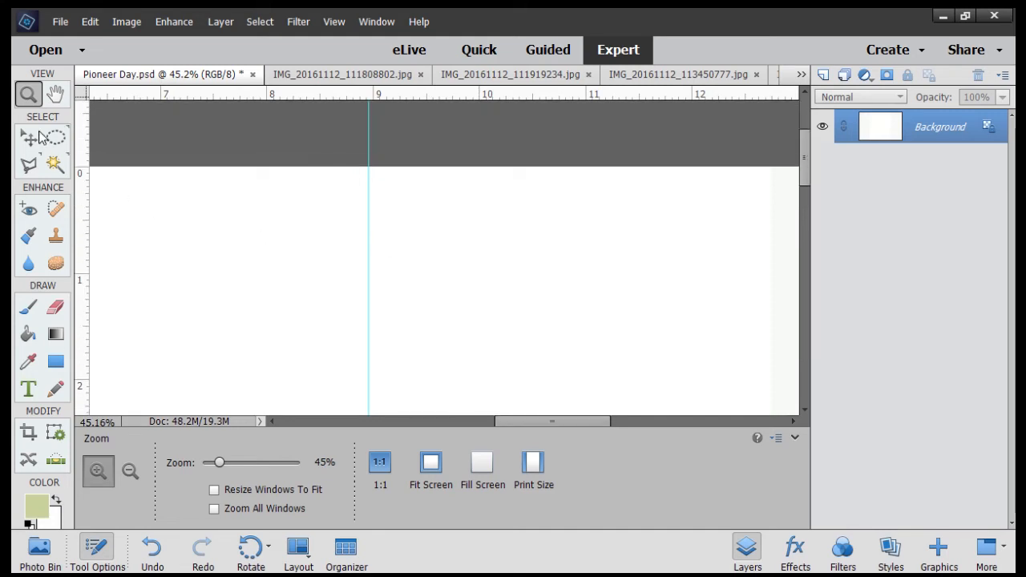
{"action": "mouse_move", "coordinate": [25, 141]}
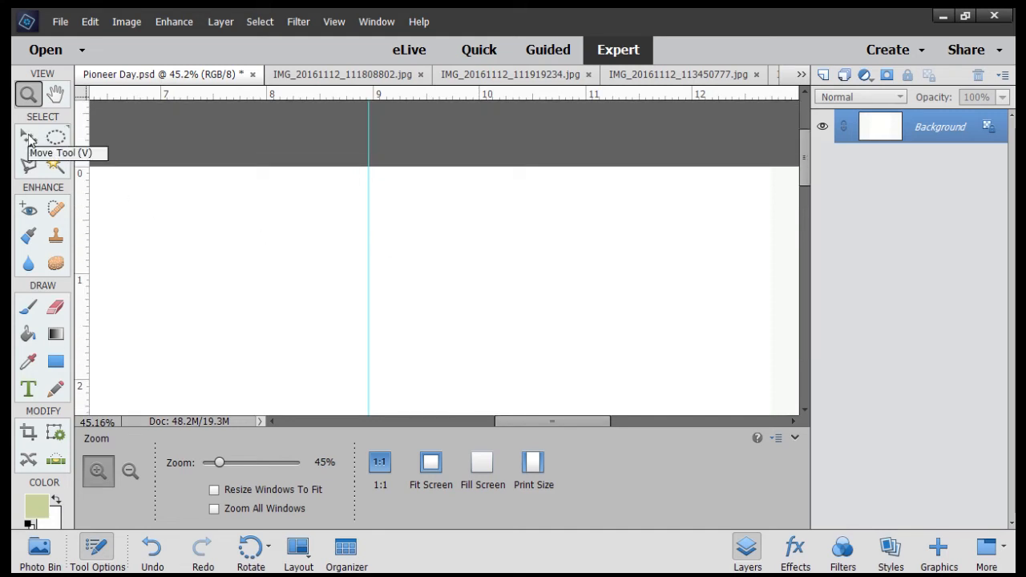
{"action": "left_click", "coordinate": [26, 135]}
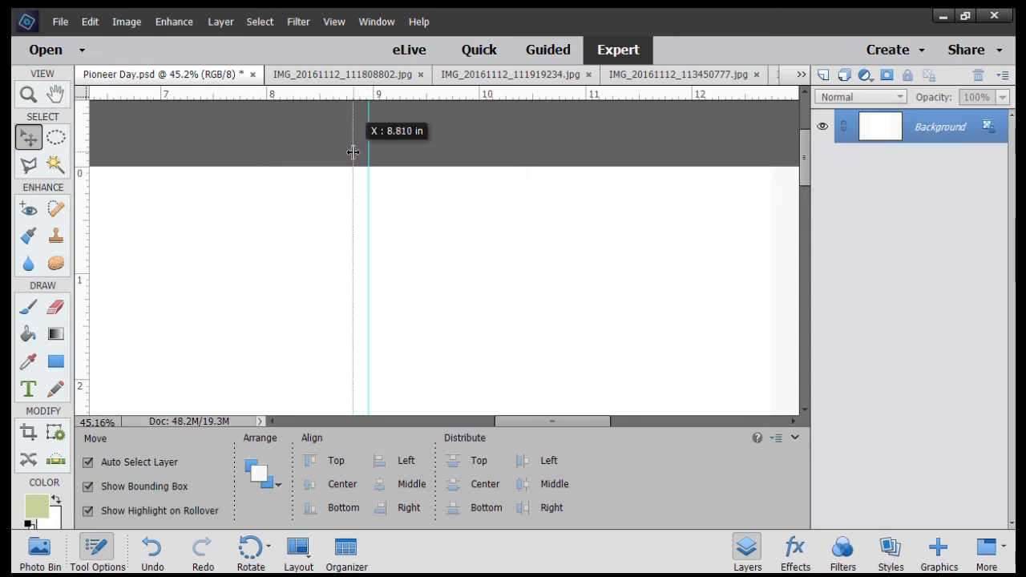
{"action": "left_click_drag", "start_coordinate": [353, 152], "coordinate": [320, 152]}
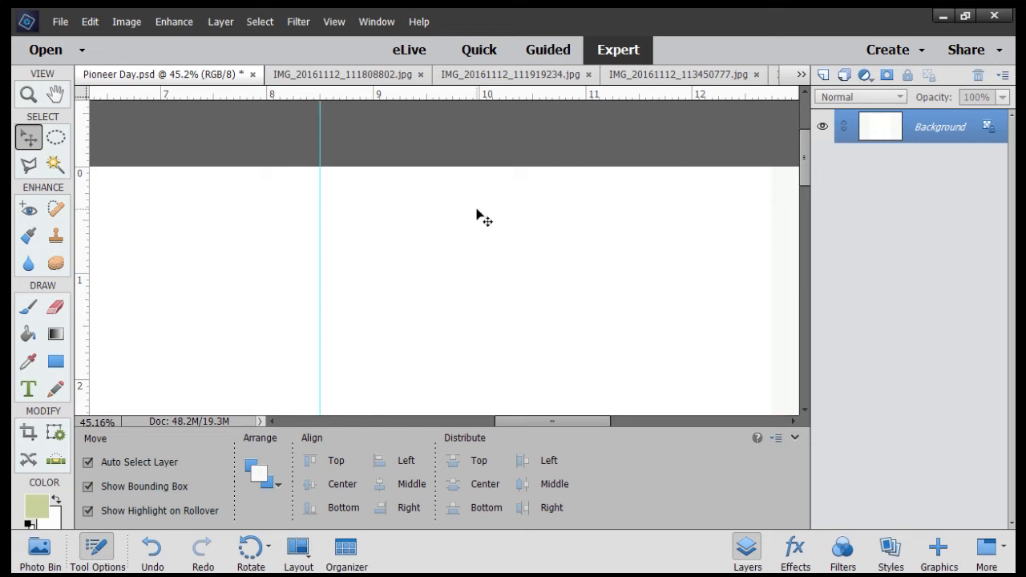
{"action": "mouse_move", "coordinate": [325, 115]}
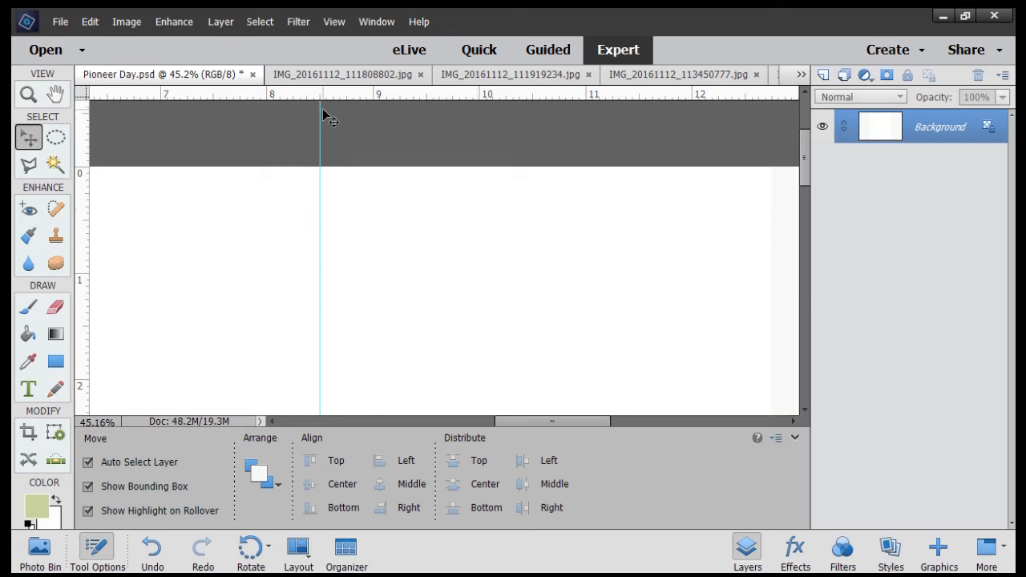
{"action": "left_click", "coordinate": [29, 93]}
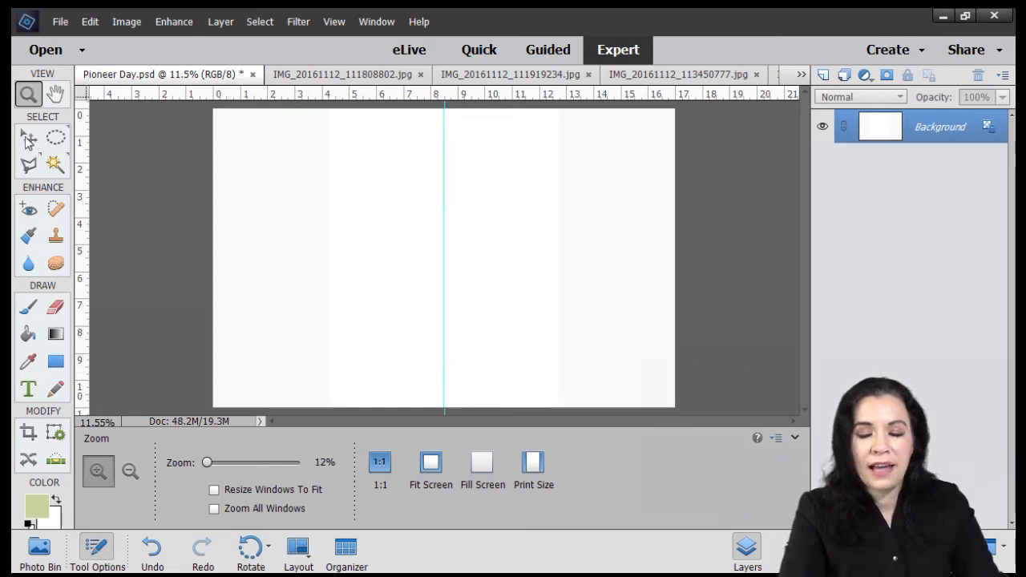
Bring the boy-with-crate photo from the Photo Bin onto the spread as a new layer
{"action": "left_click", "coordinate": [26, 144]}
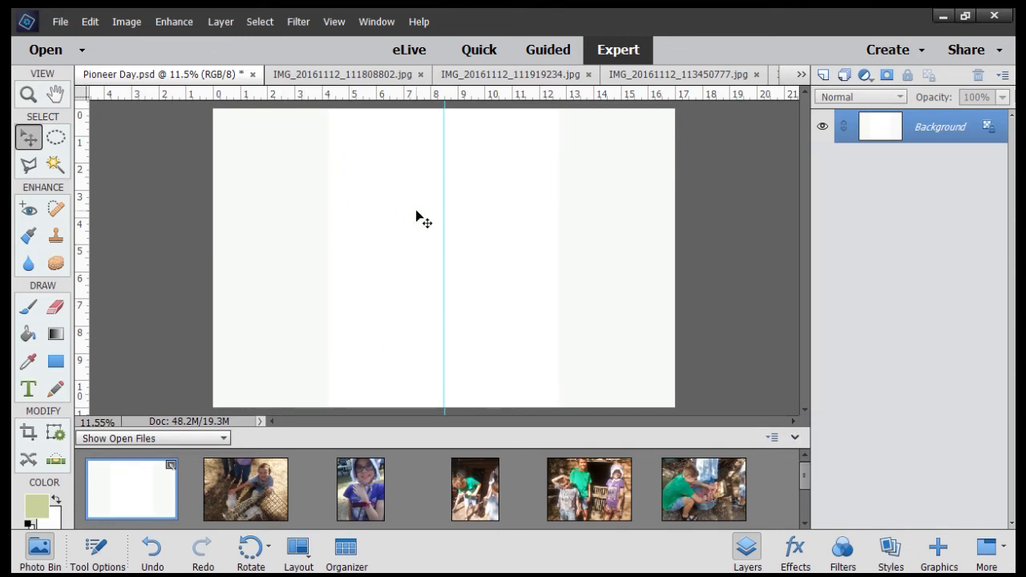
{"action": "mouse_move", "coordinate": [397, 242]}
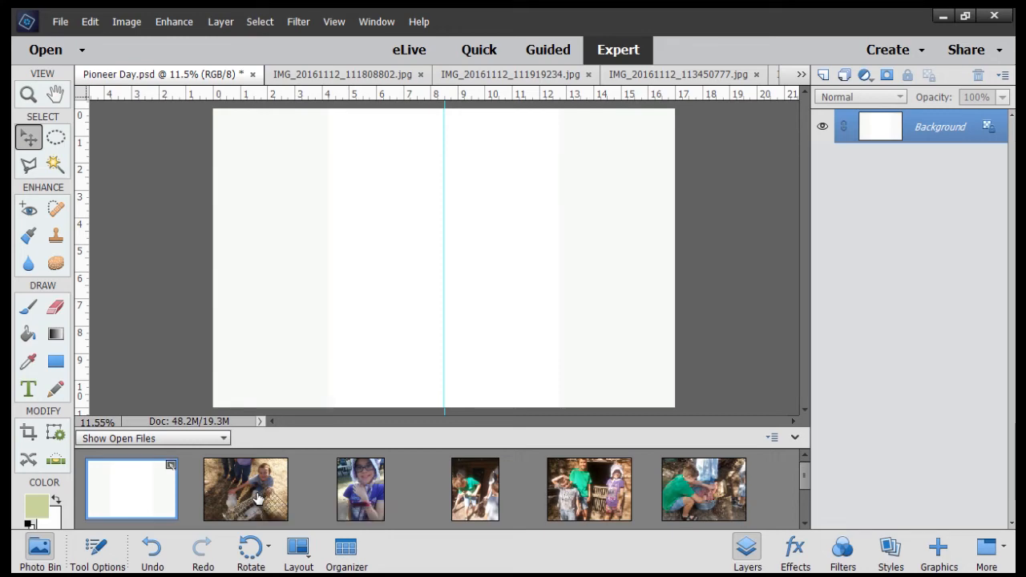
{"action": "left_click", "coordinate": [246, 489]}
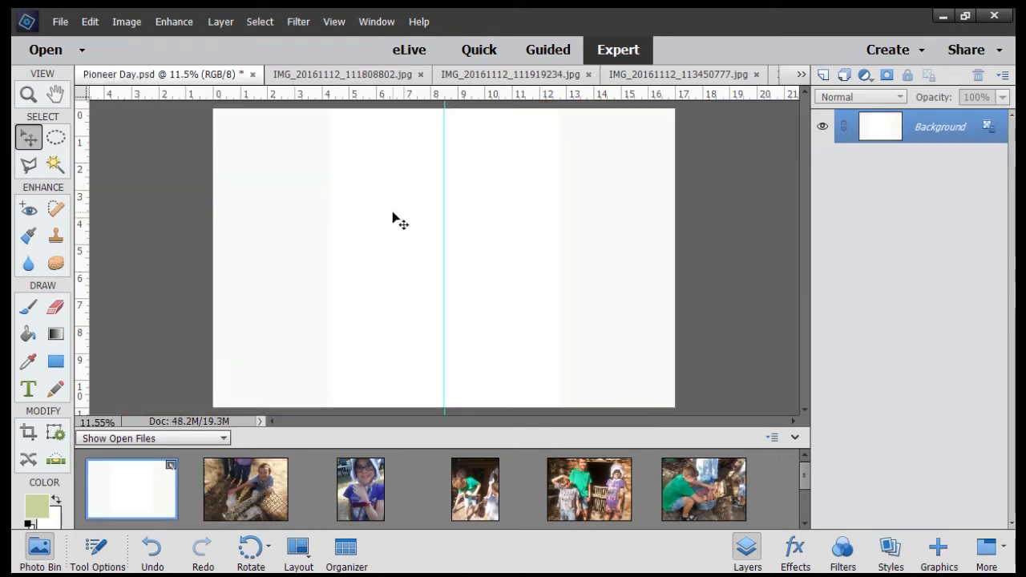
{"action": "mouse_move", "coordinate": [257, 497]}
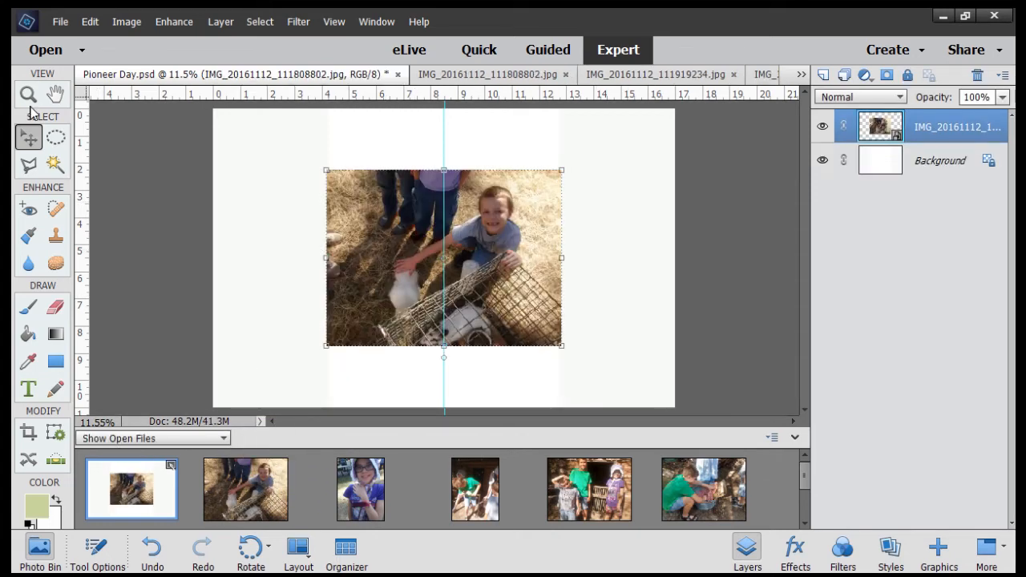
Shrink the boy photo to about 6.8 inches wide and apply the transformation
{"action": "left_click", "coordinate": [27, 93]}
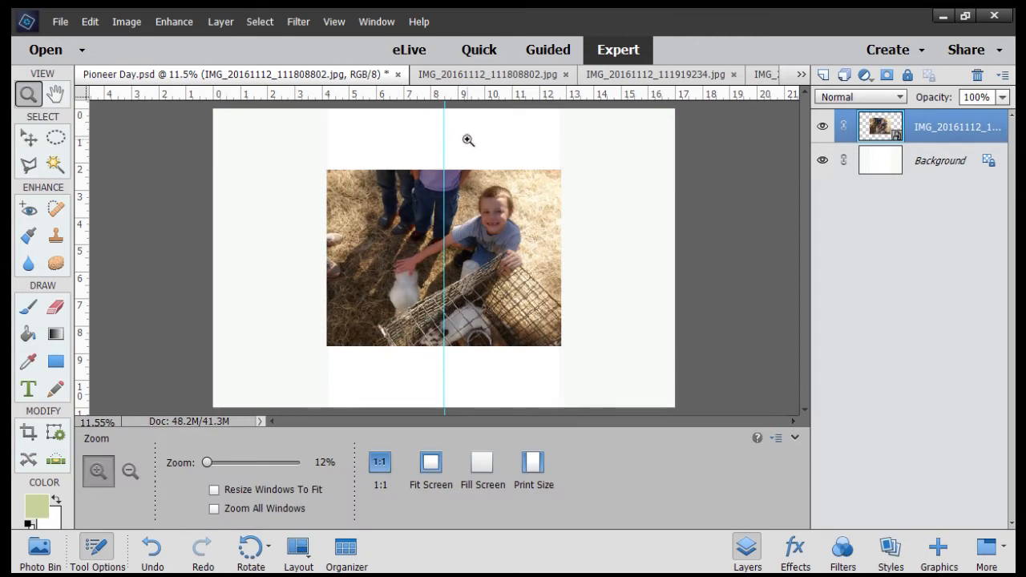
{"action": "left_click", "coordinate": [466, 141]}
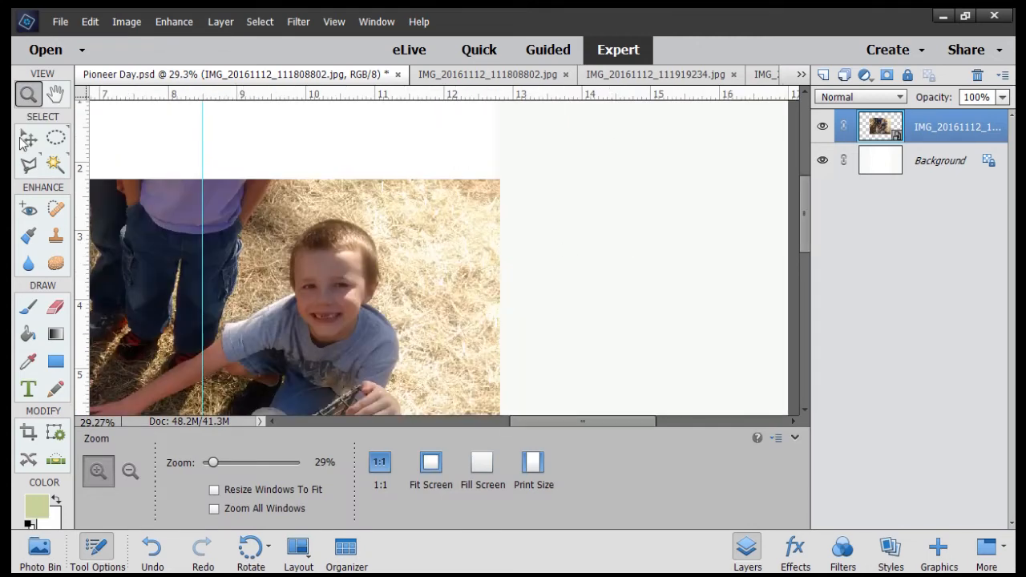
{"action": "left_click", "coordinate": [25, 141]}
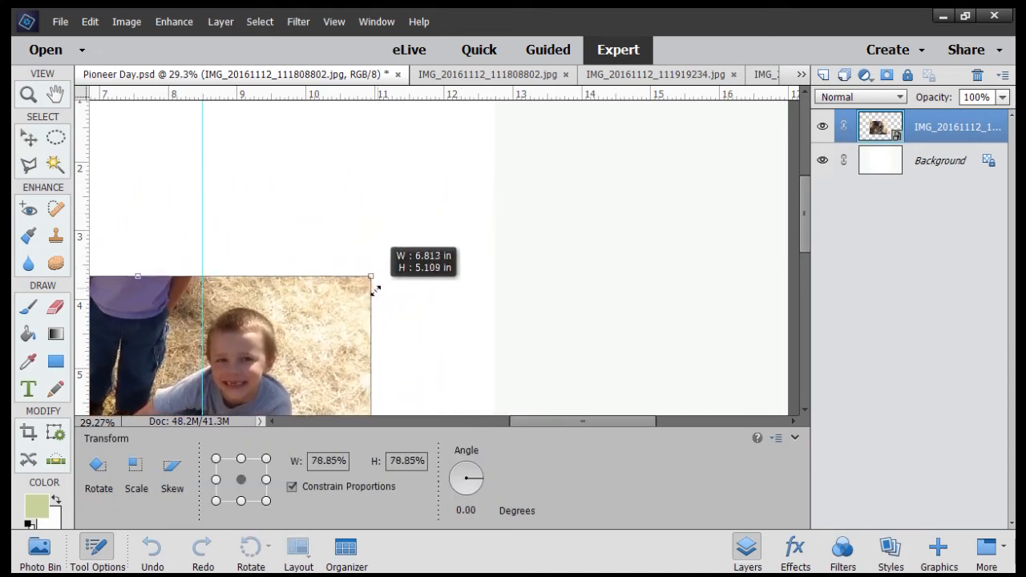
{"action": "left_click_drag", "start_coordinate": [372, 278], "coordinate": [300, 330]}
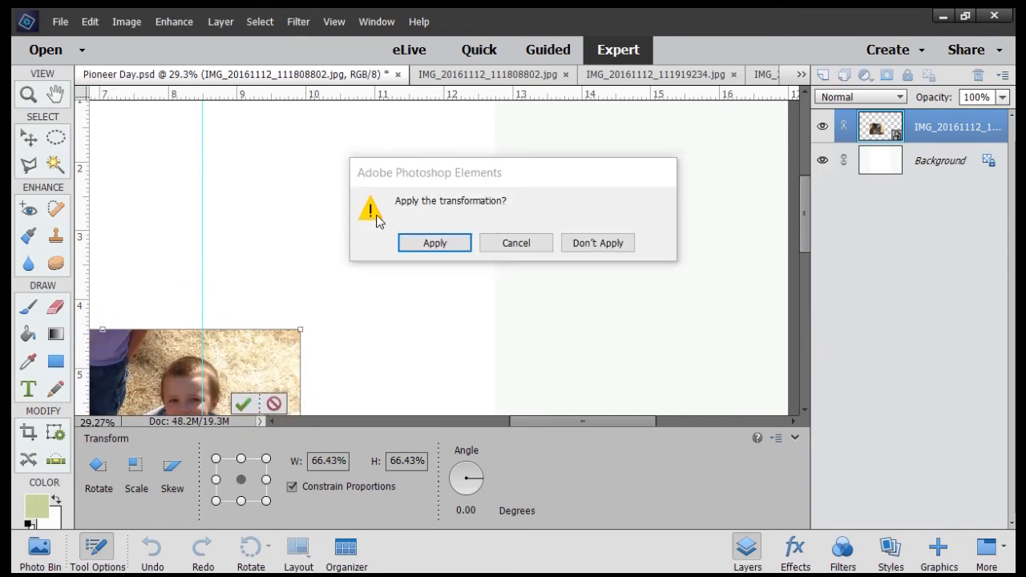
{"action": "left_click", "coordinate": [433, 242]}
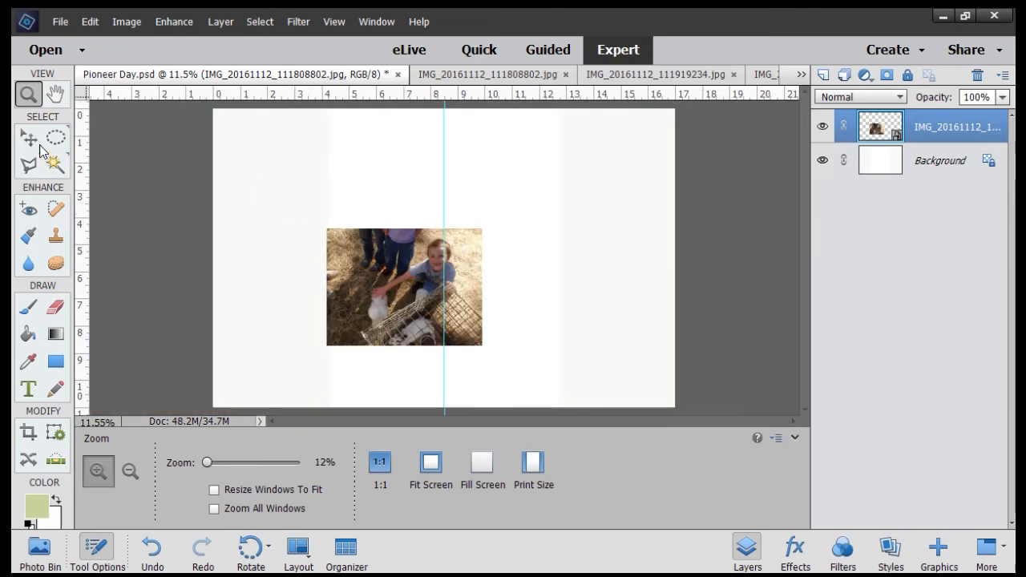
Fine-tune the boy photo's size and move it to the upper right page
{"action": "left_click", "coordinate": [27, 148]}
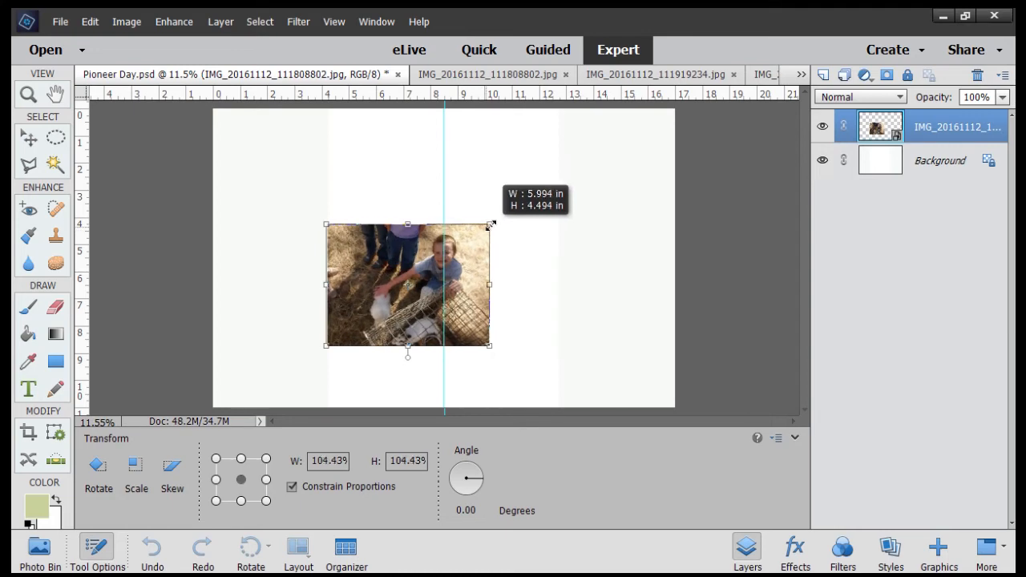
{"action": "left_click_drag", "start_coordinate": [490, 225], "coordinate": [538, 190]}
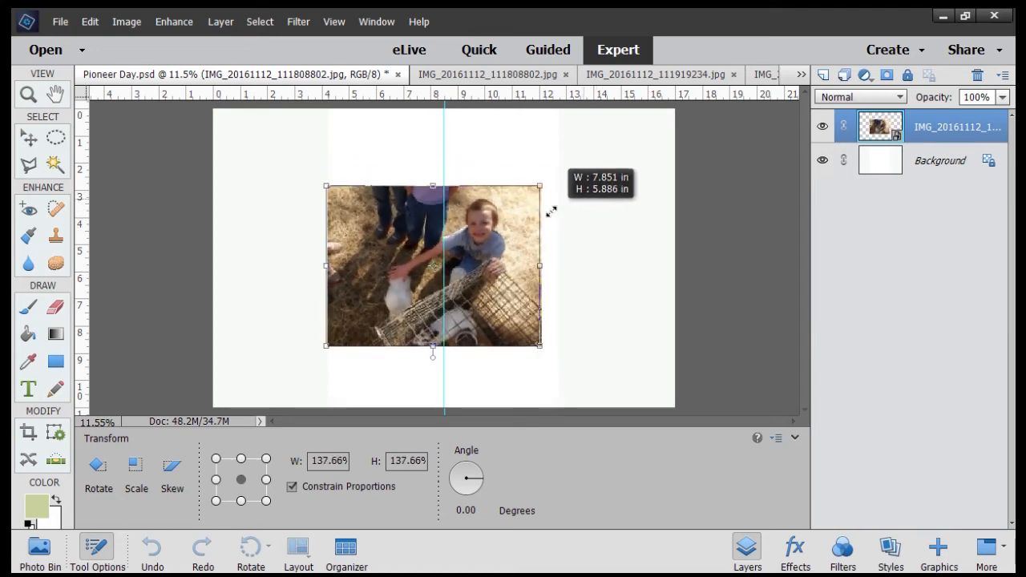
{"action": "left_click_drag", "start_coordinate": [540, 192], "coordinate": [527, 196]}
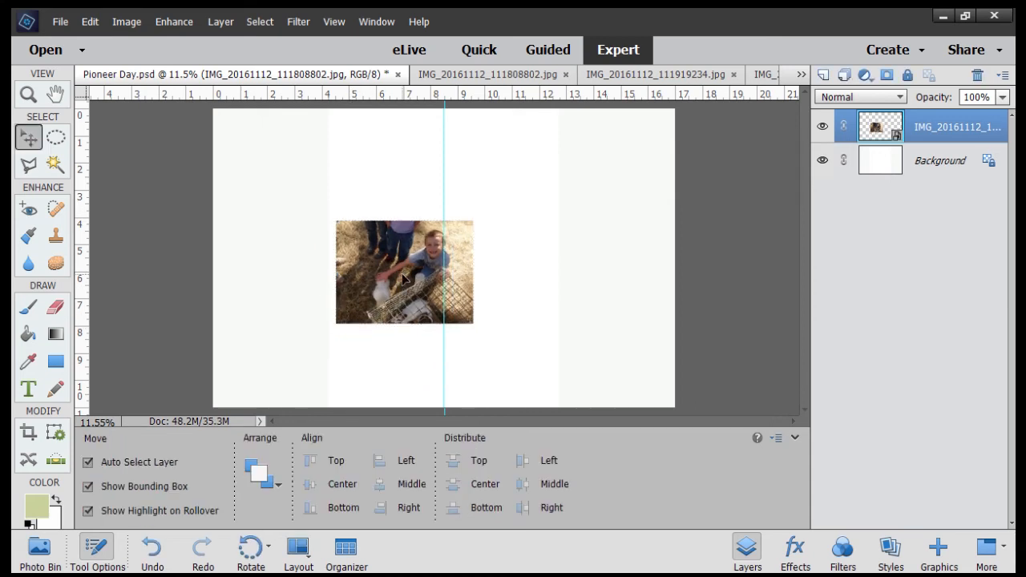
{"action": "left_click_drag", "start_coordinate": [404, 273], "coordinate": [596, 349]}
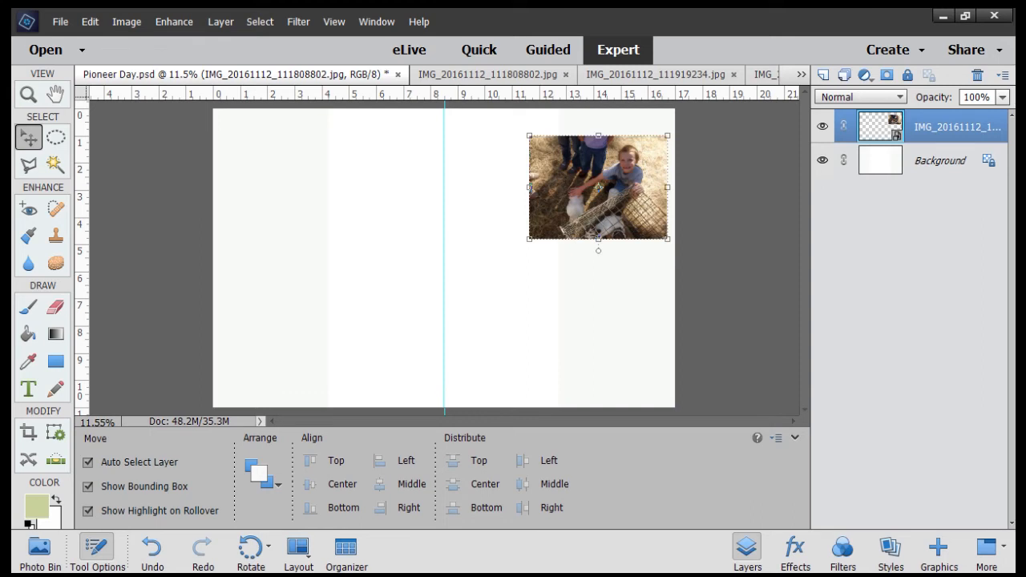
{"action": "mouse_move", "coordinate": [65, 521]}
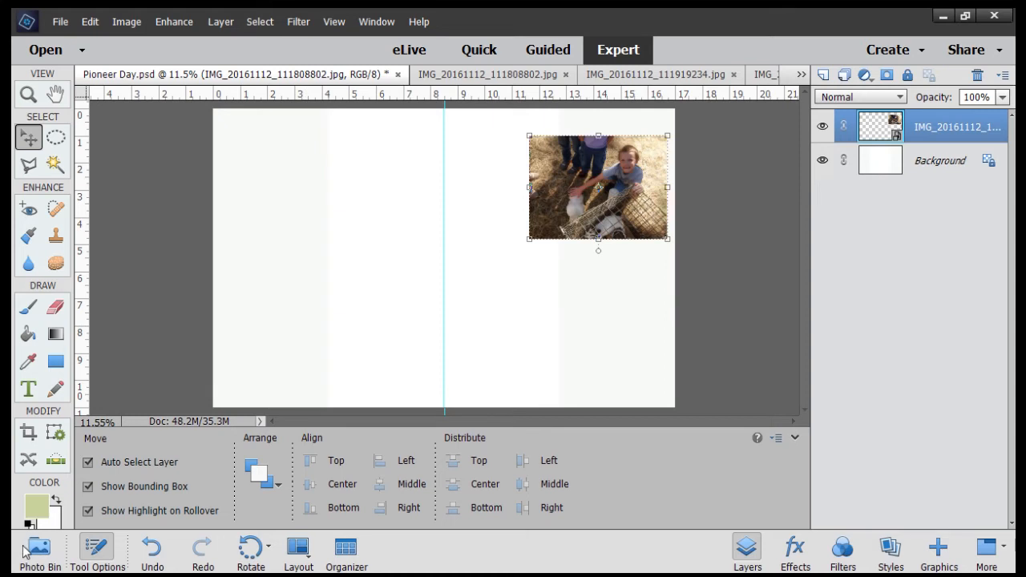
Add the bonnet-girl photo from the Photo Bin as a layer and scale it down slightly
{"action": "left_click", "coordinate": [35, 532]}
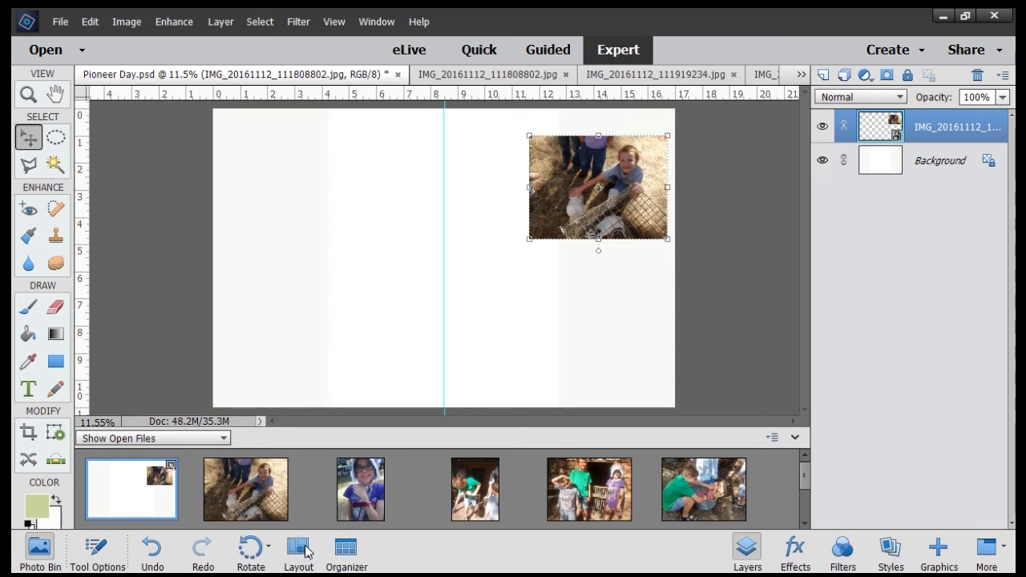
{"action": "mouse_move", "coordinate": [474, 488]}
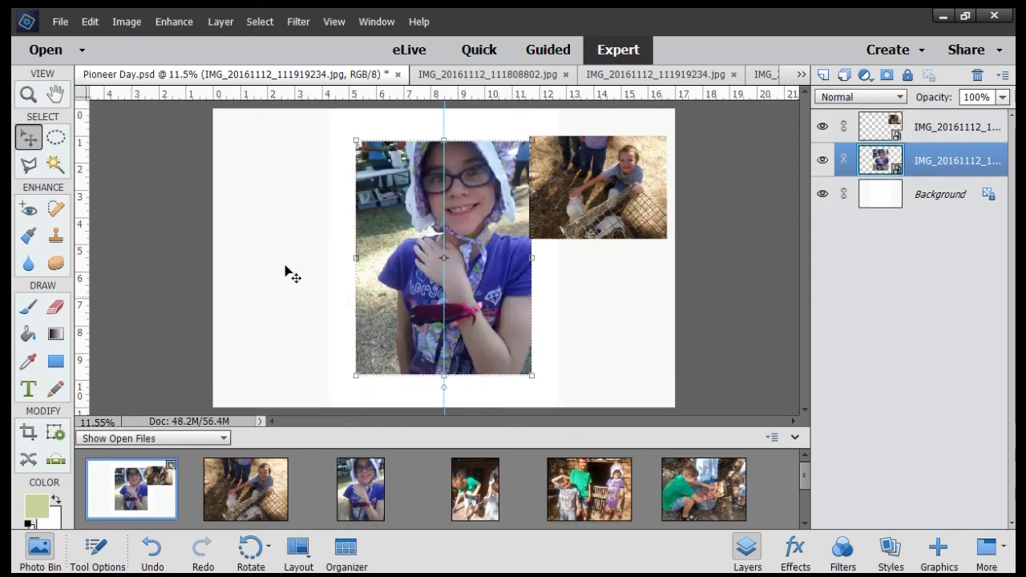
{"action": "left_click", "coordinate": [29, 93]}
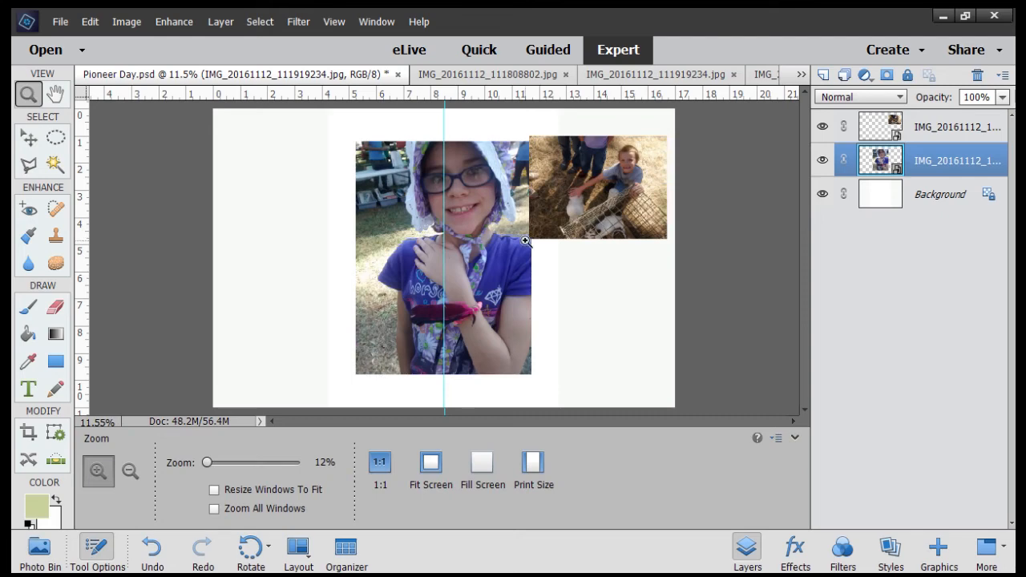
{"action": "left_click", "coordinate": [29, 144]}
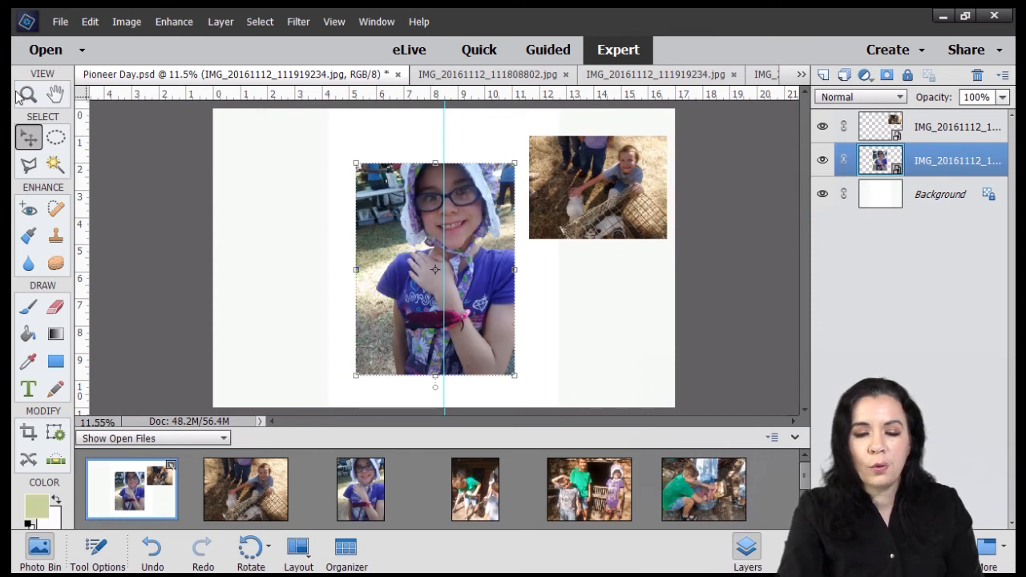
Rotate the girl photo about five degrees counter-clockwise and the boy photo clockwise
{"action": "left_click", "coordinate": [17, 96]}
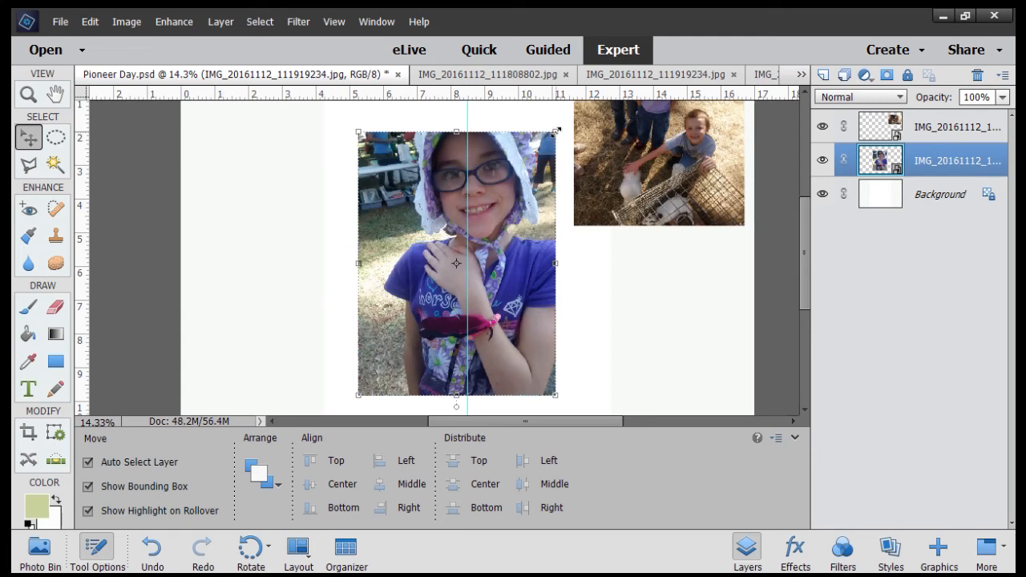
{"action": "mouse_move", "coordinate": [585, 404]}
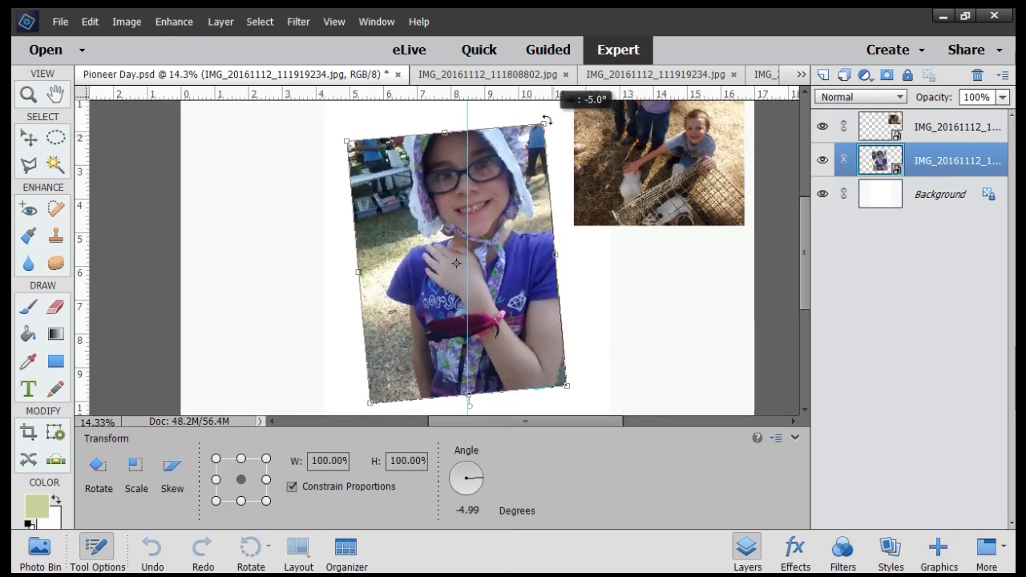
{"action": "left_click_drag", "start_coordinate": [545, 119], "coordinate": [545, 120]}
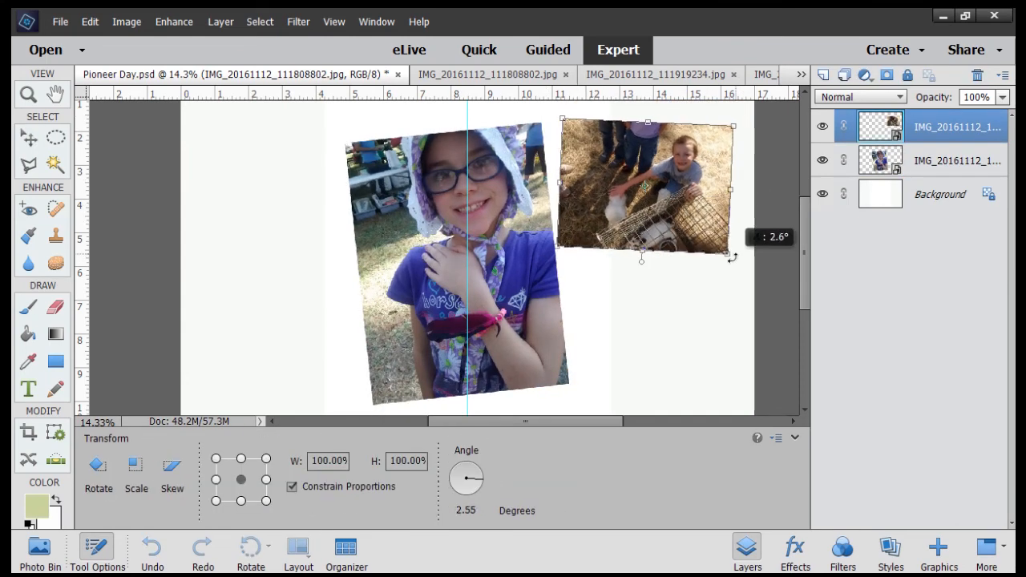
{"action": "left_click_drag", "start_coordinate": [729, 257], "coordinate": [721, 270]}
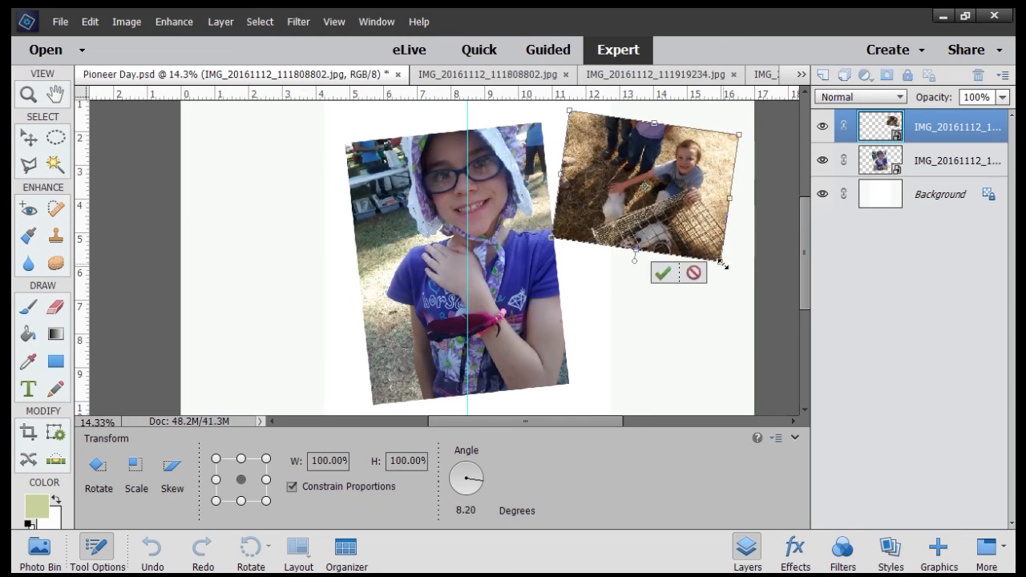
{"action": "mouse_move", "coordinate": [662, 273]}
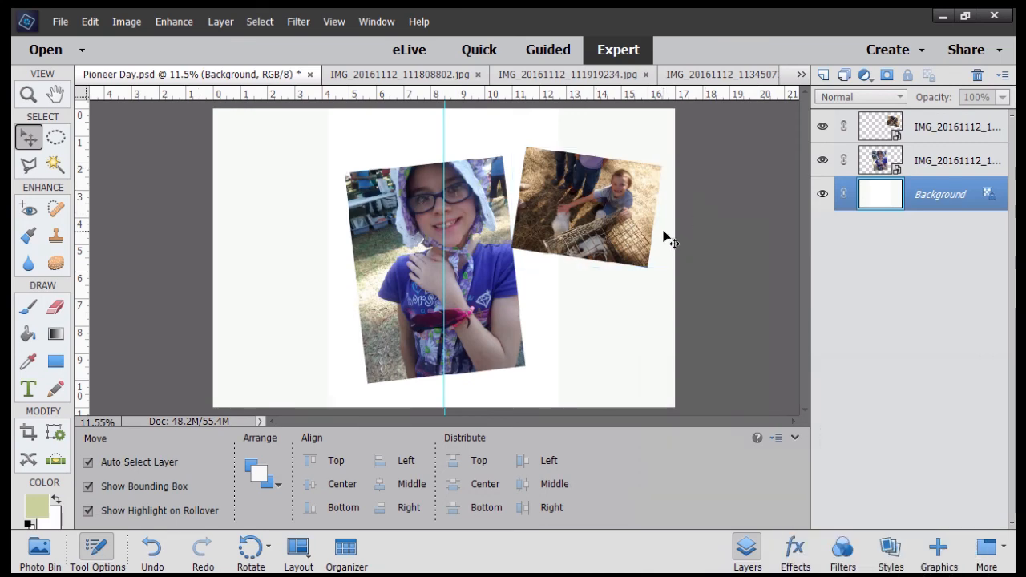
{"action": "mouse_move", "coordinate": [894, 275]}
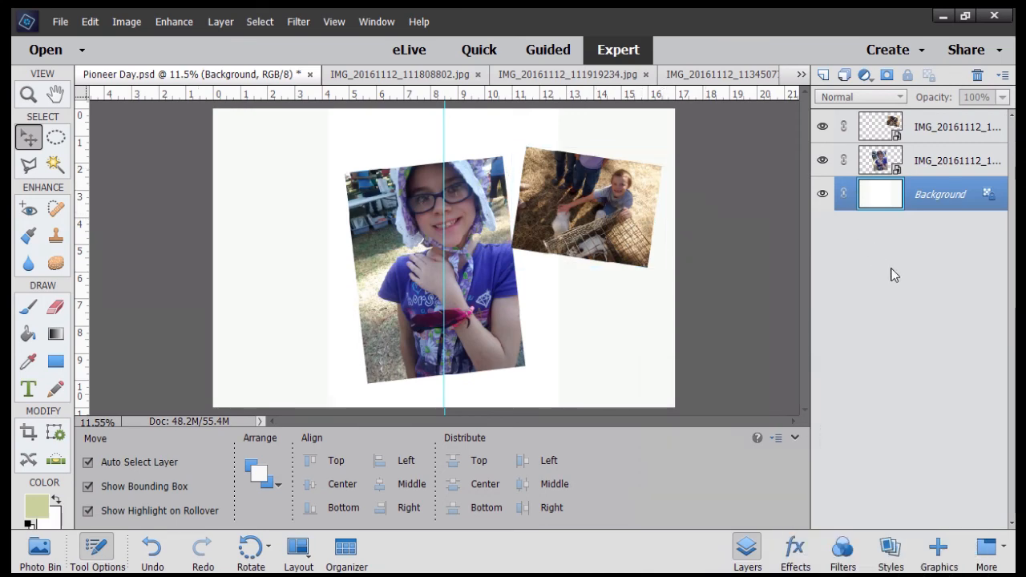
{"action": "mouse_move", "coordinate": [906, 257]}
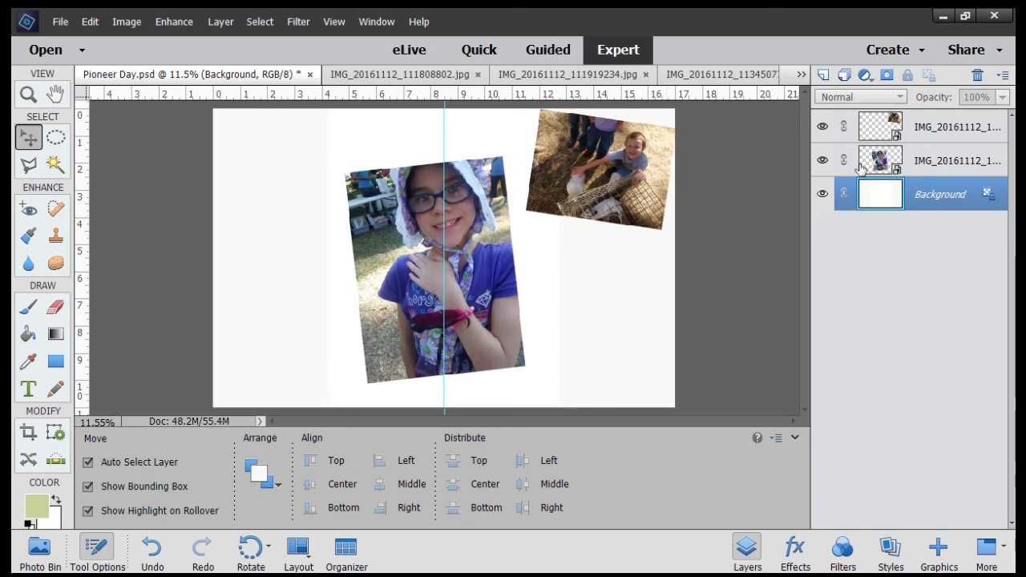
Reposition the boy photo over the girl photo's lower right edge and select the girl layer
{"action": "left_click", "coordinate": [900, 133]}
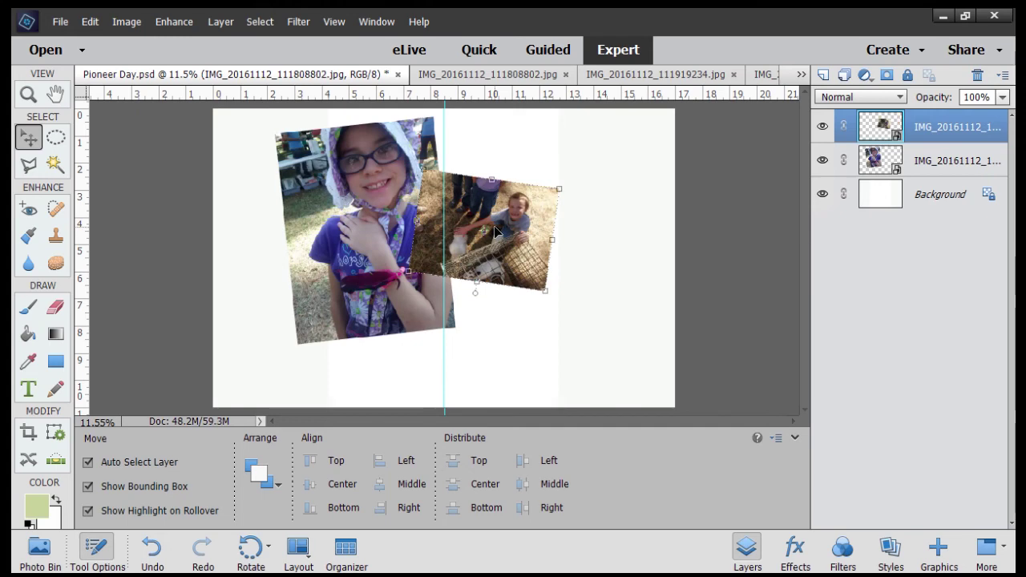
{"action": "mouse_move", "coordinate": [908, 167]}
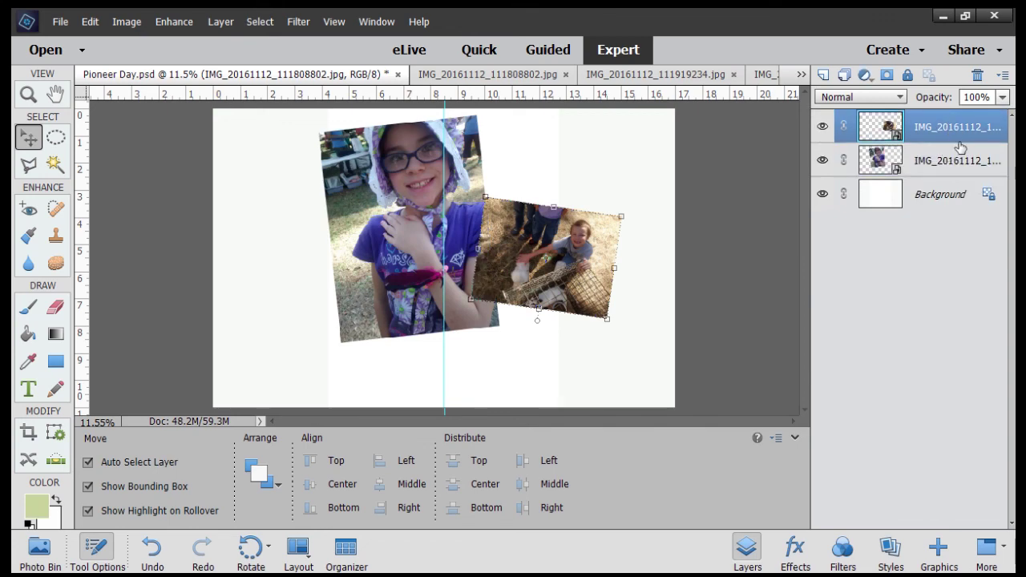
{"action": "mouse_move", "coordinate": [989, 194]}
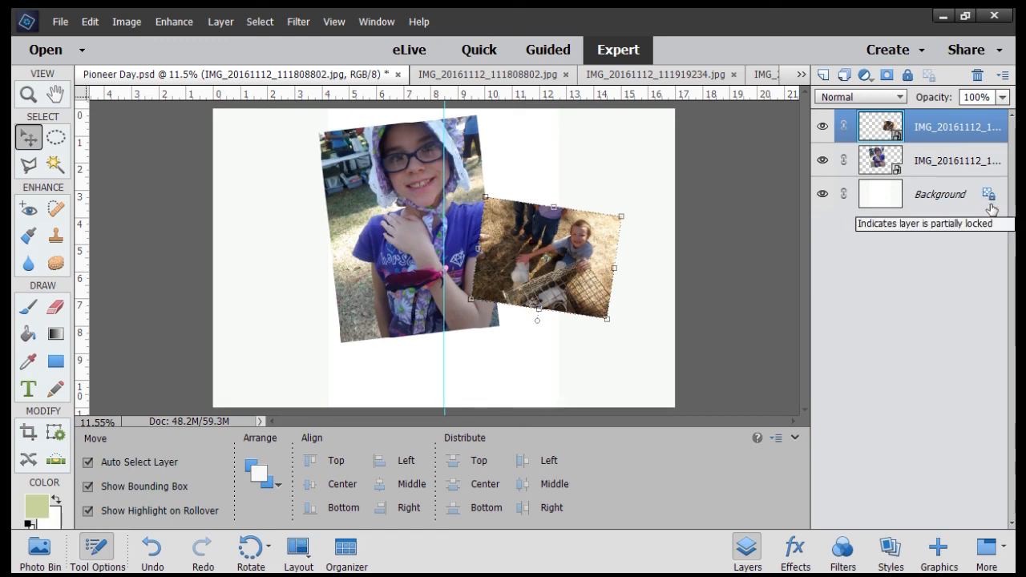
{"action": "mouse_move", "coordinate": [987, 199]}
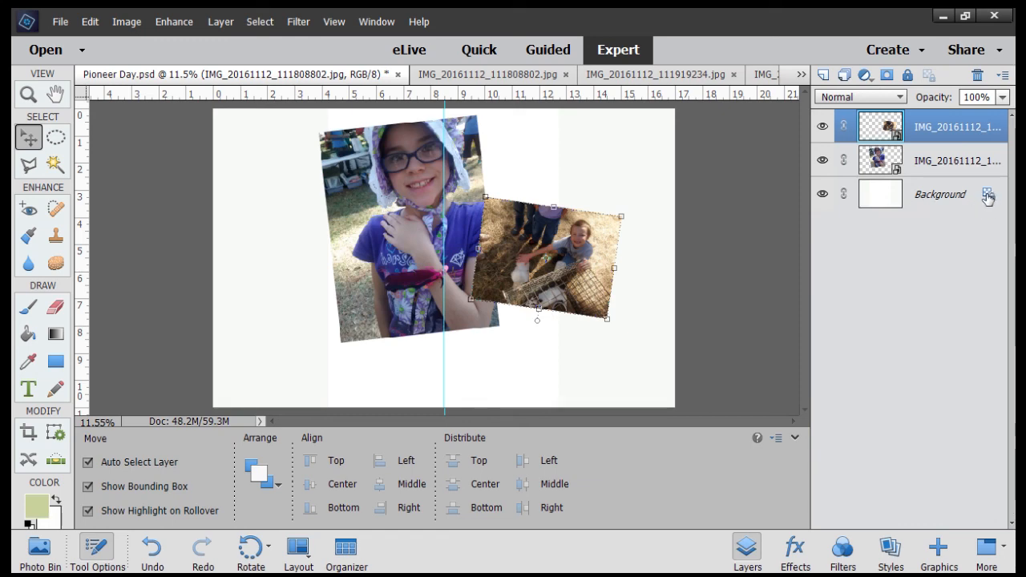
{"action": "mouse_move", "coordinate": [987, 196]}
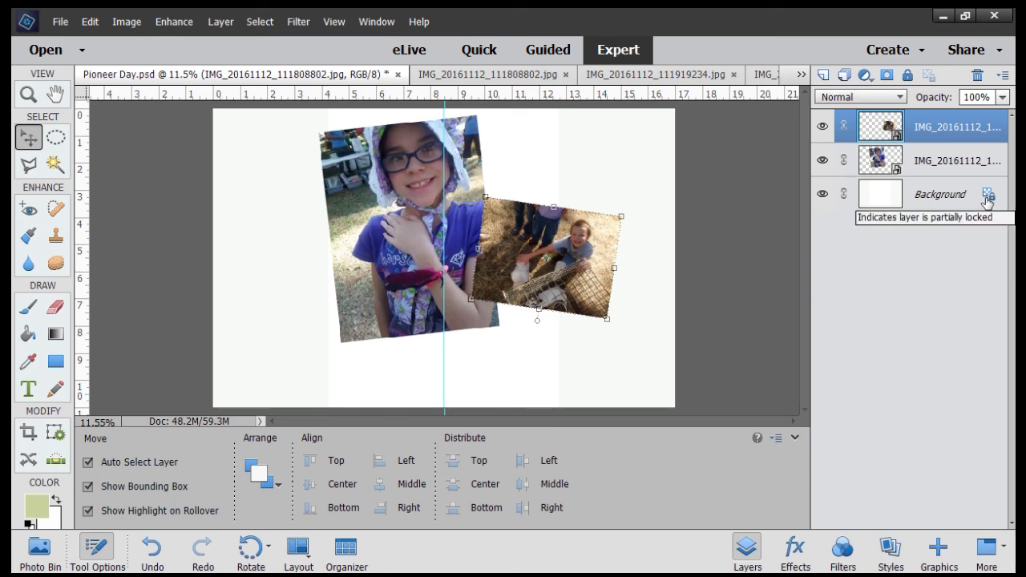
{"action": "left_click", "coordinate": [946, 160]}
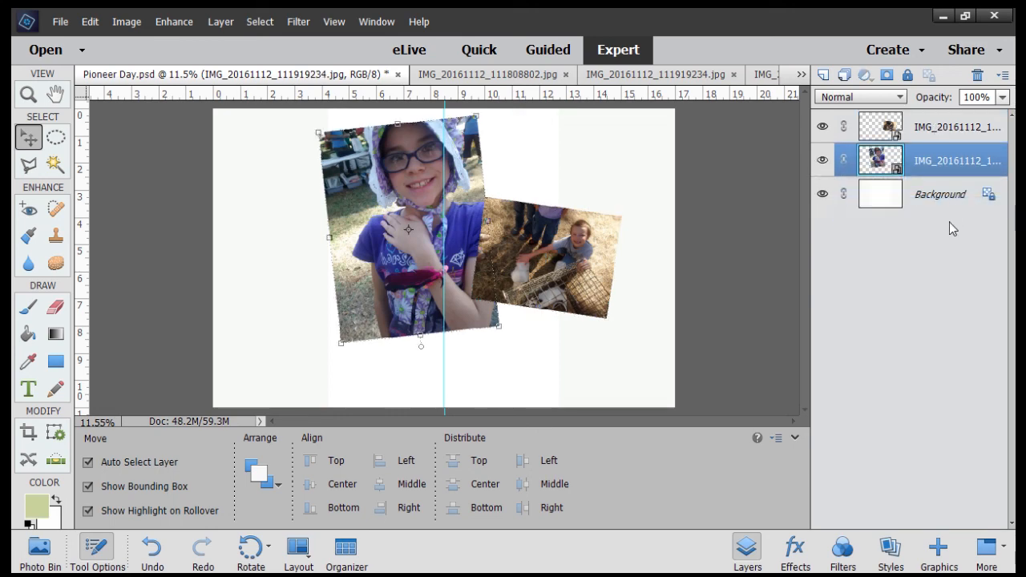